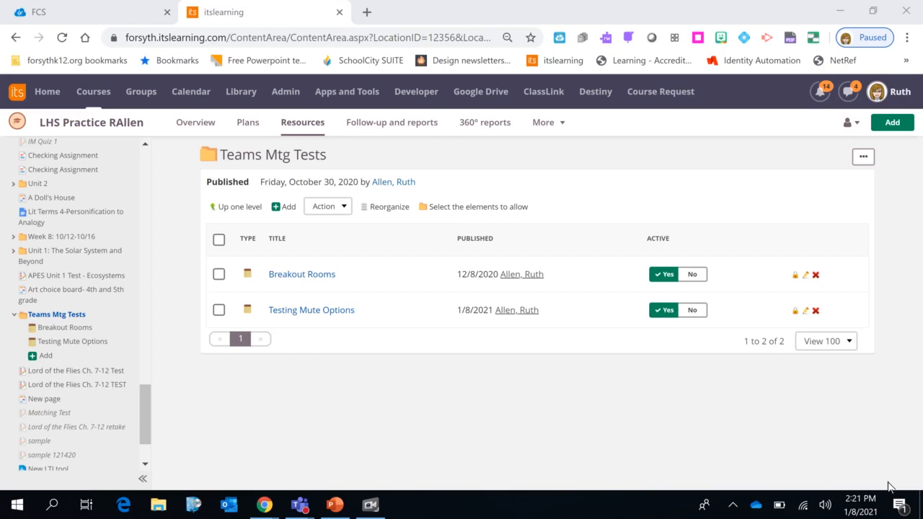
pyautogui.moveTo(375, 256)
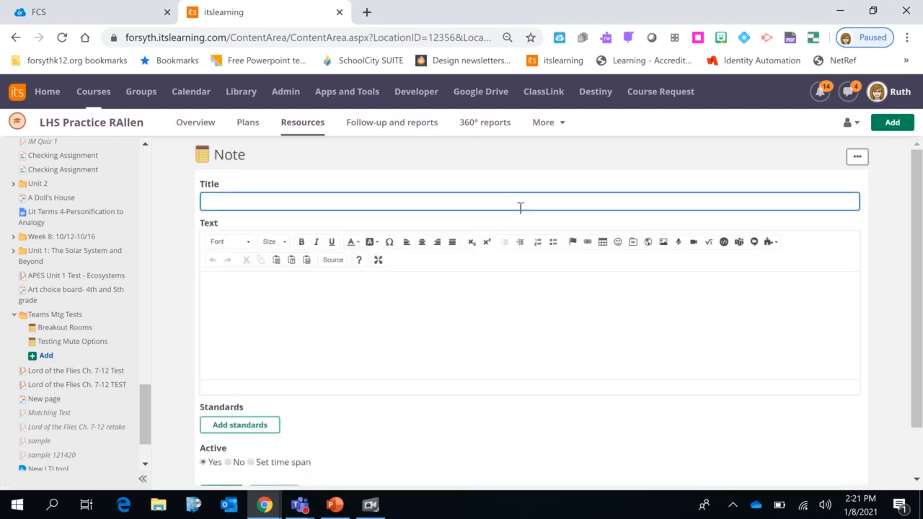
# Step: Title the new note 'Sample Meeting with Mute'
pyautogui.write('Sample M')
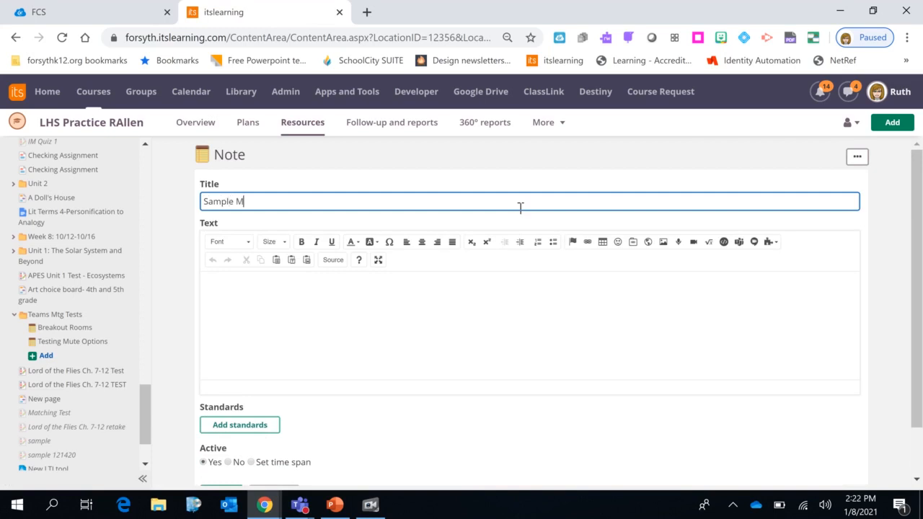
pyautogui.write('eetin')
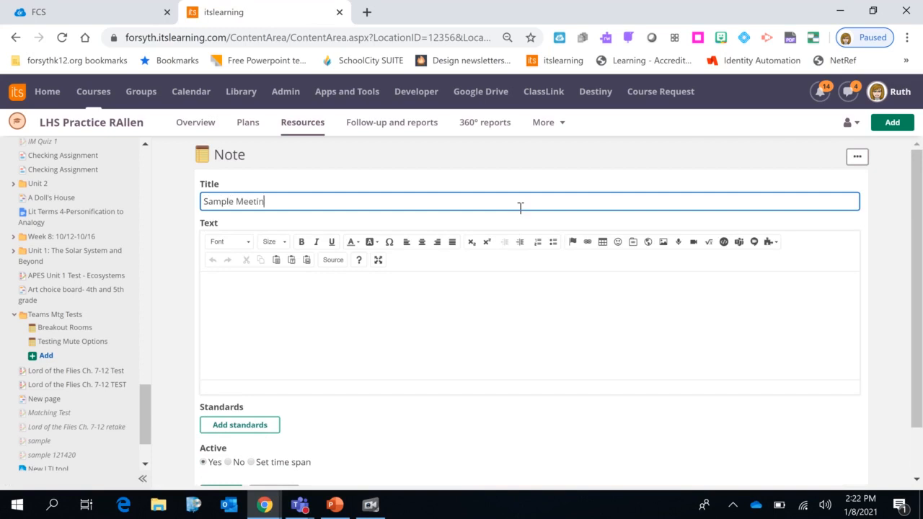
pyautogui.write('g with Mute')
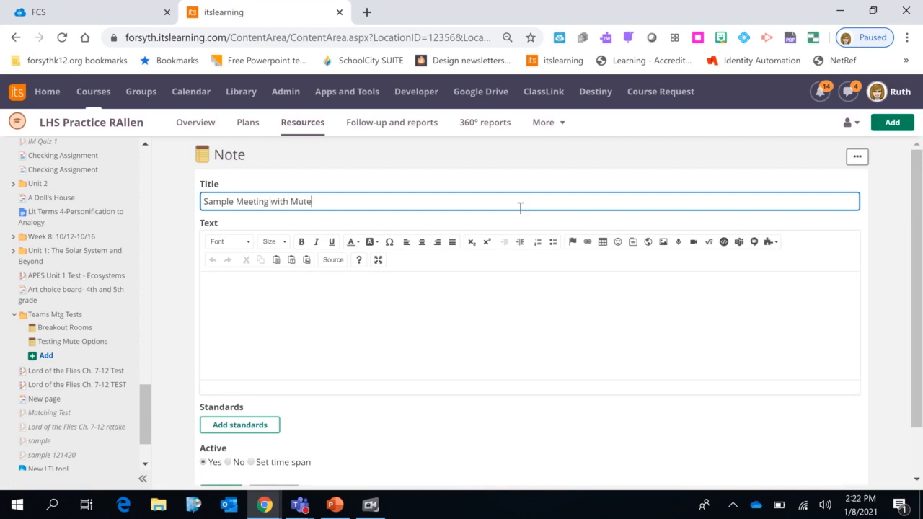
pyautogui.moveTo(701, 295)
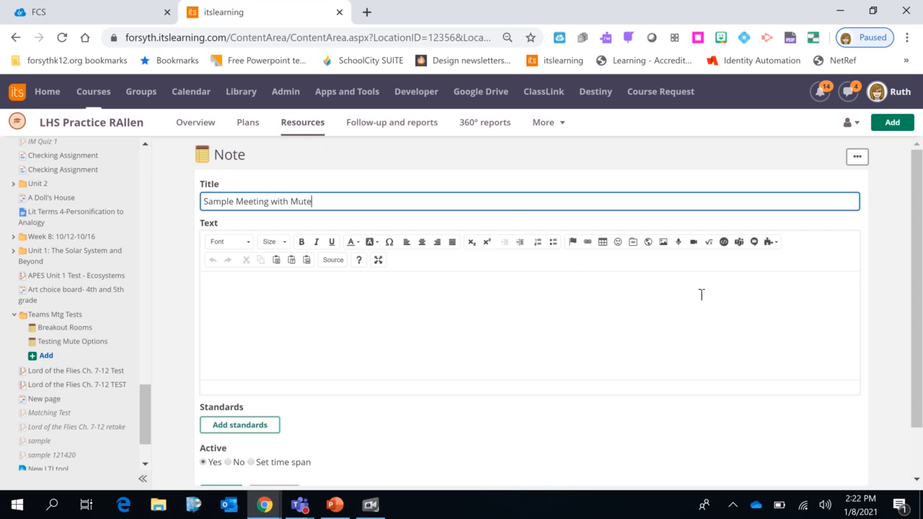
pyautogui.moveTo(738, 242)
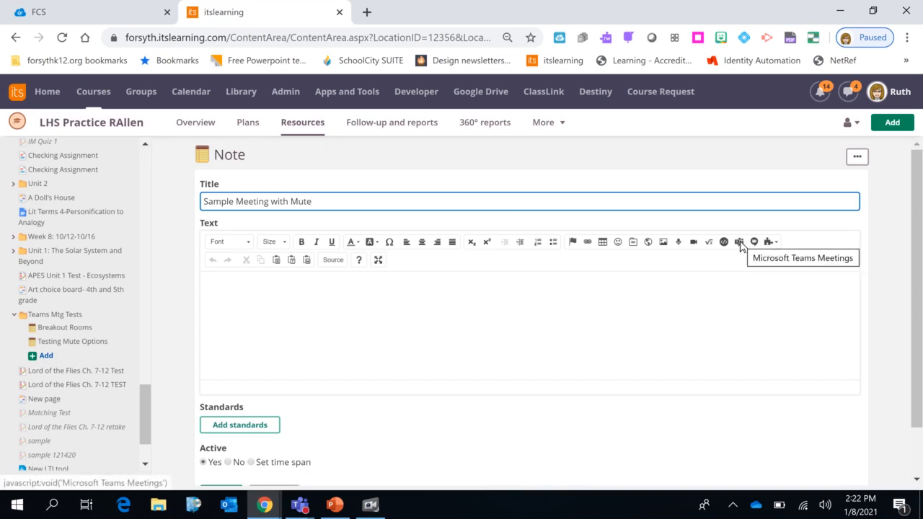
# Step: Start adding a Microsoft Teams meeting to the note and sign in with the school account
pyautogui.click(739, 242)
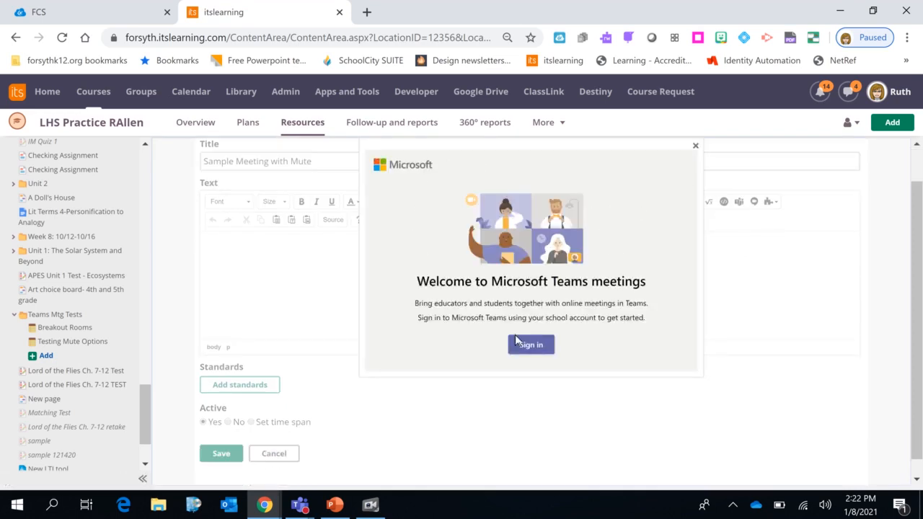
pyautogui.click(531, 344)
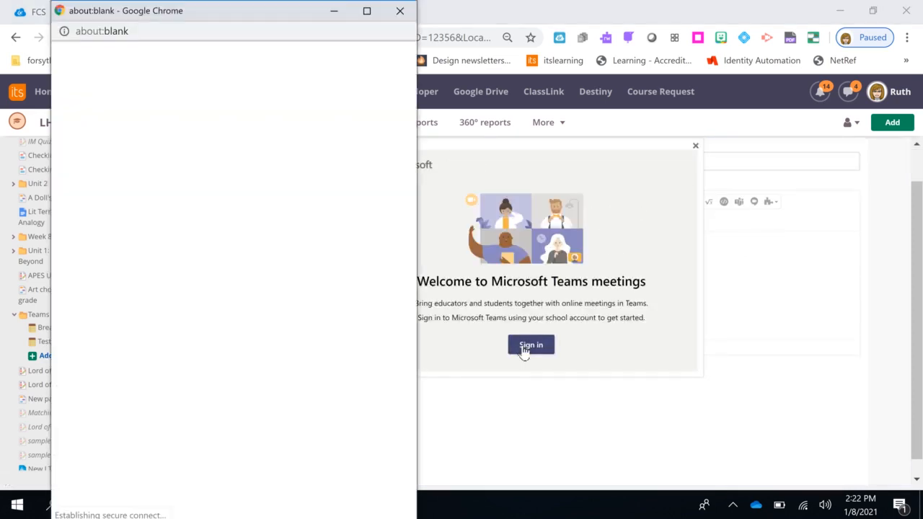
pyautogui.click(530, 344)
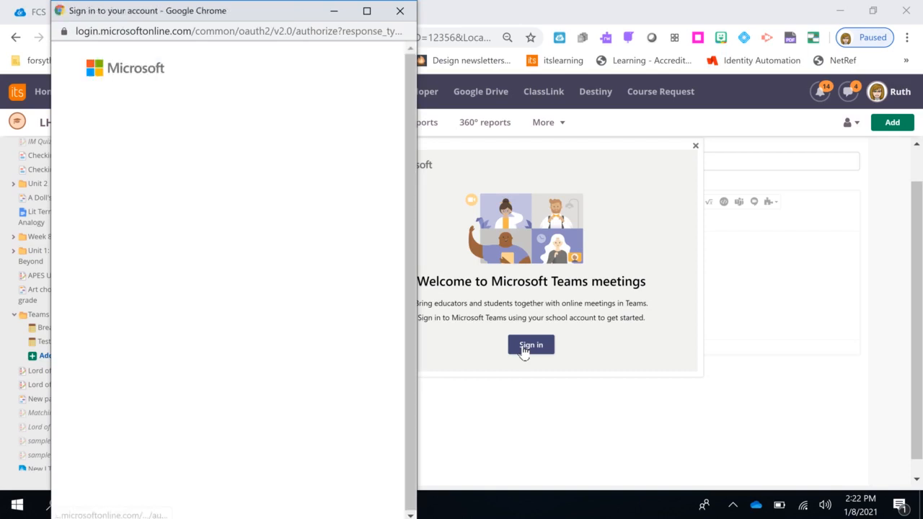
pyautogui.click(531, 344)
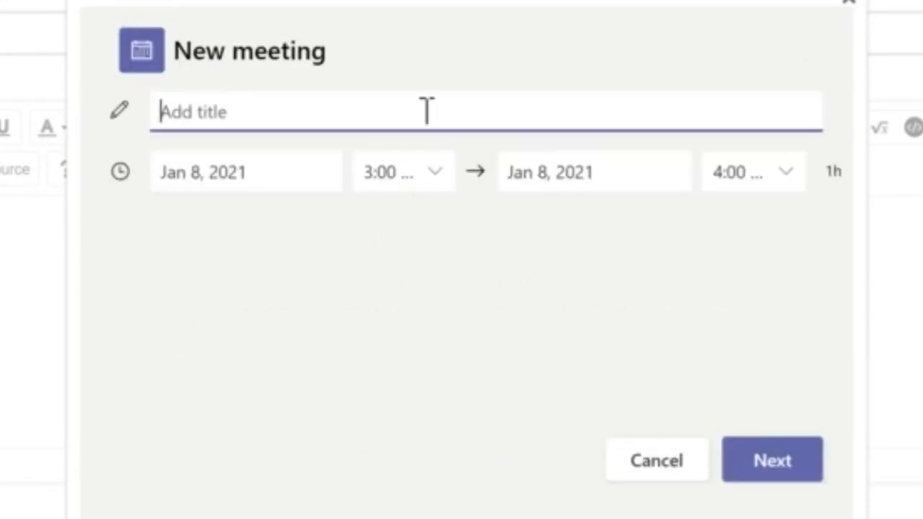
# Step: Name the meeting 'Sample Meeting with Mute' and continue to the meeting summary
pyautogui.write('Sample')
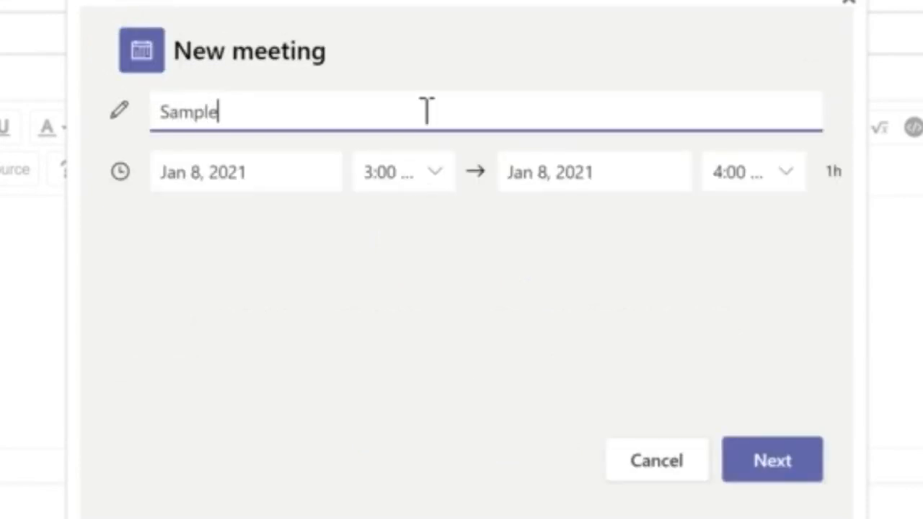
pyautogui.write('Meeting')
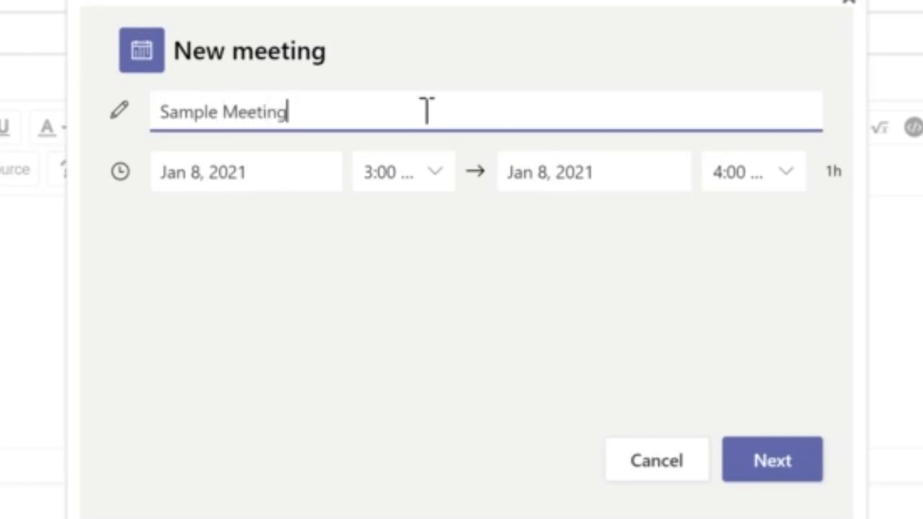
pyautogui.write('with Mut')
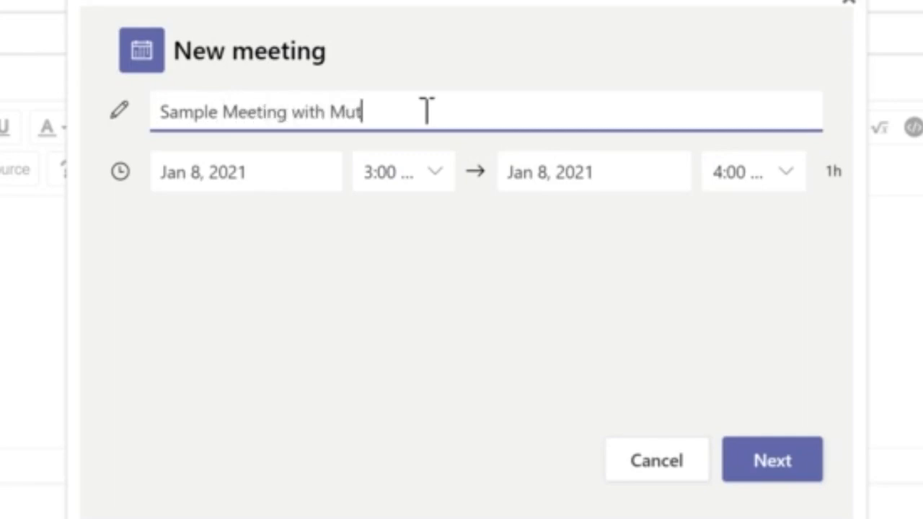
pyautogui.write('e')
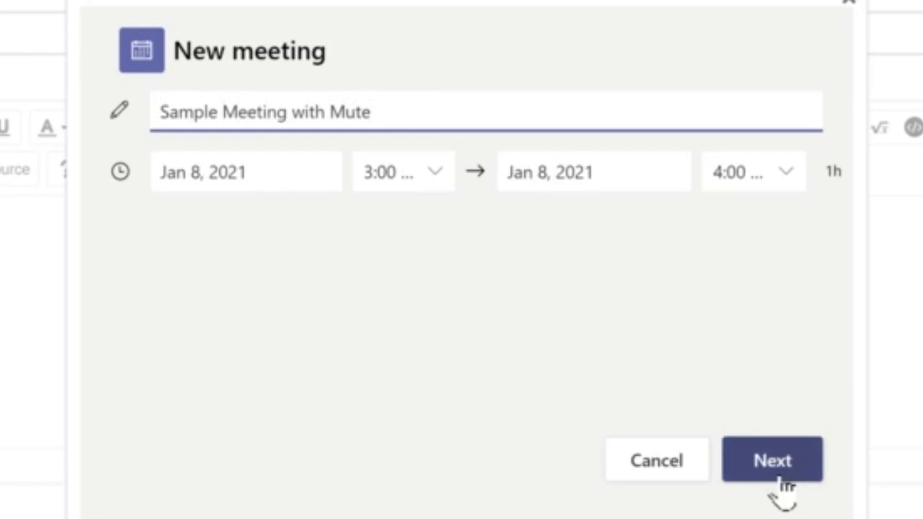
pyautogui.click(771, 458)
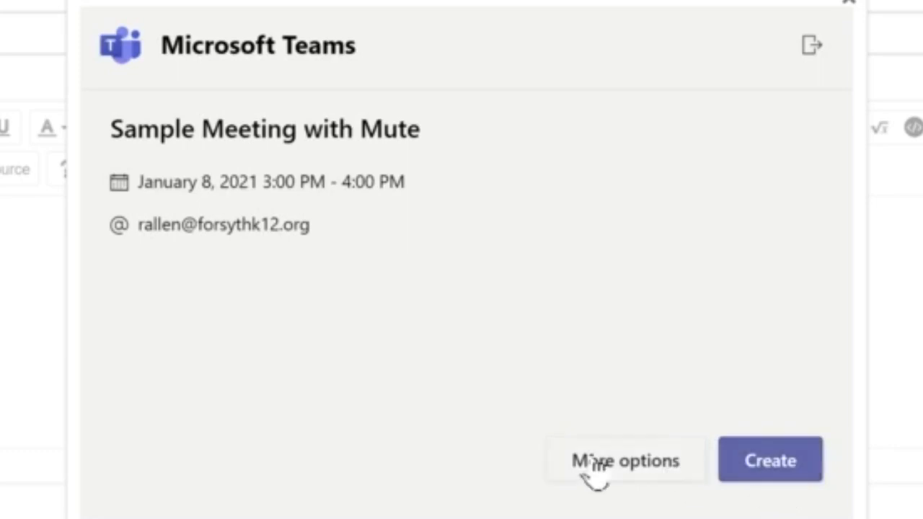
# Step: Set lobby bypass to Only me, Allow attendees to unmute to No, and save the meeting options
pyautogui.click(624, 460)
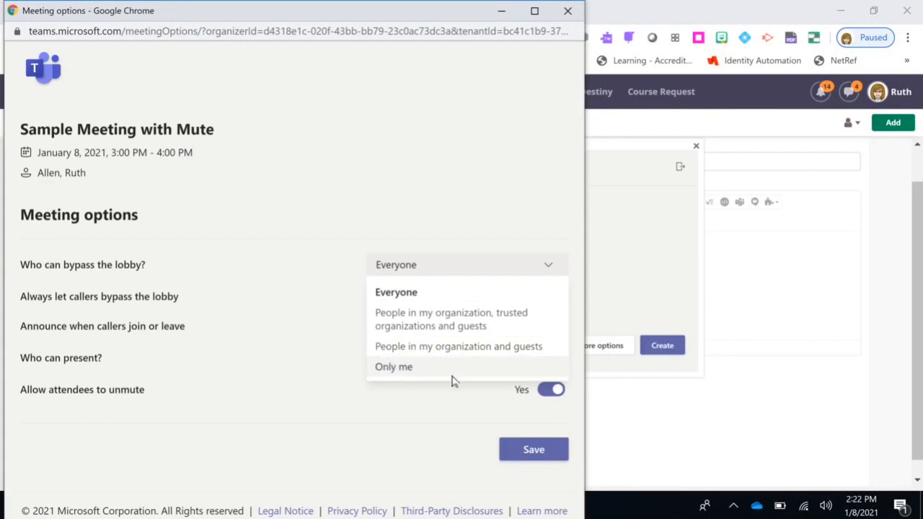
pyautogui.click(393, 367)
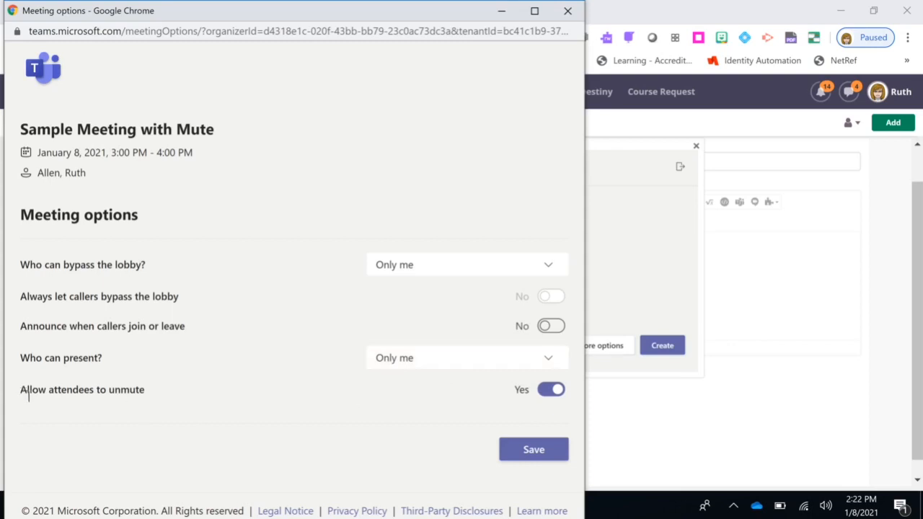
pyautogui.moveTo(441, 425)
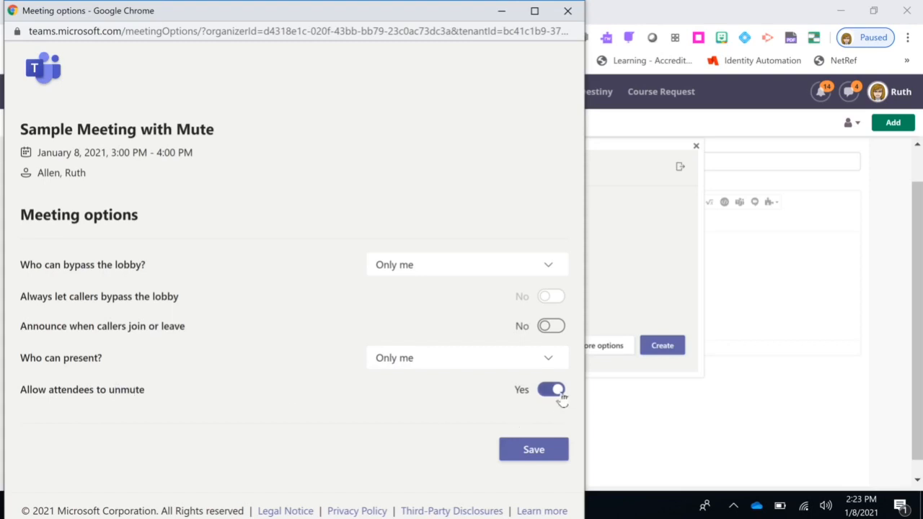
pyautogui.click(551, 389)
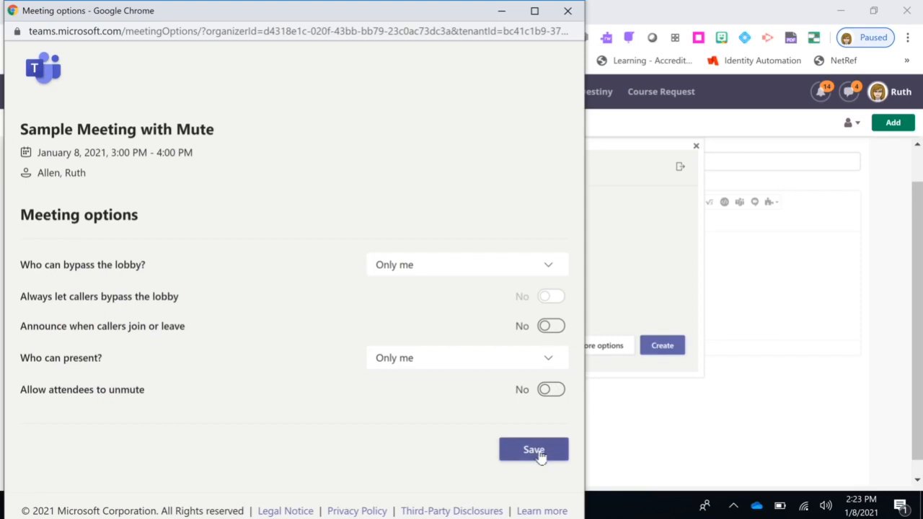
pyautogui.click(534, 450)
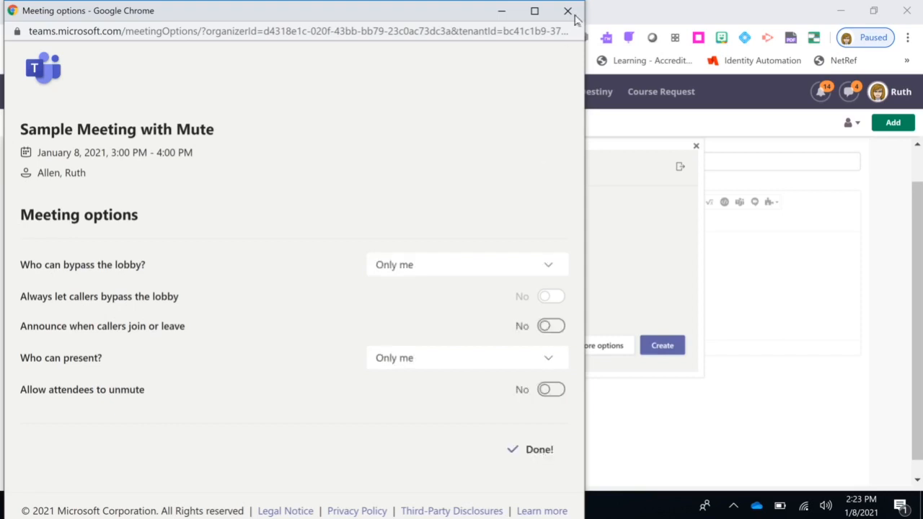
# Step: Create the Teams meeting and save the note so the page shows the join link
pyautogui.click(568, 12)
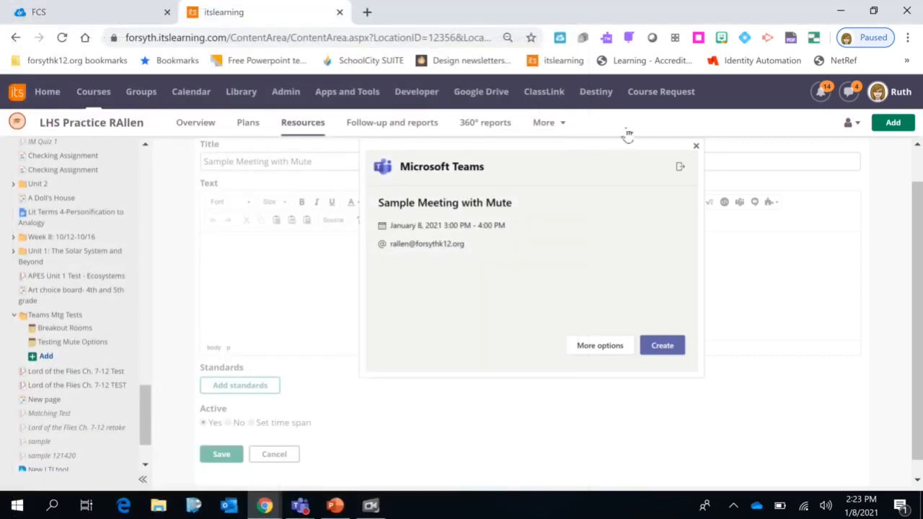
pyautogui.click(660, 344)
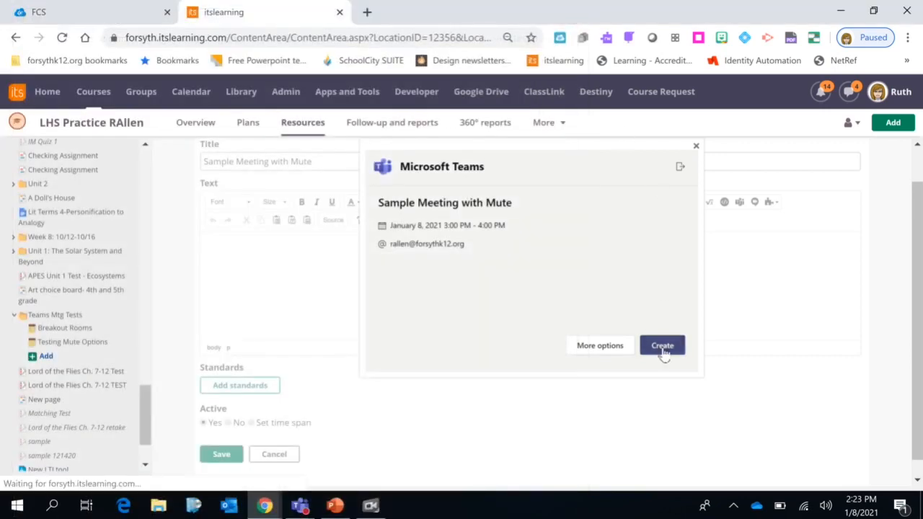
pyautogui.click(660, 346)
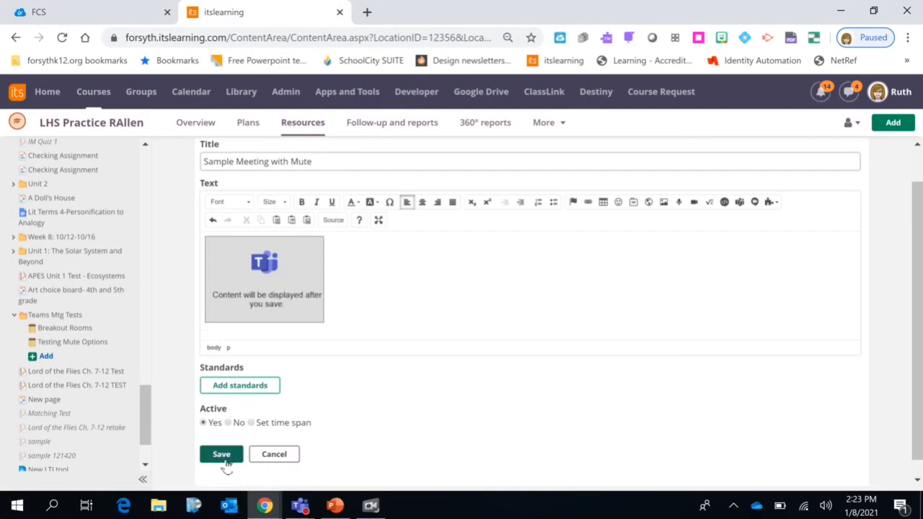
pyautogui.click(222, 453)
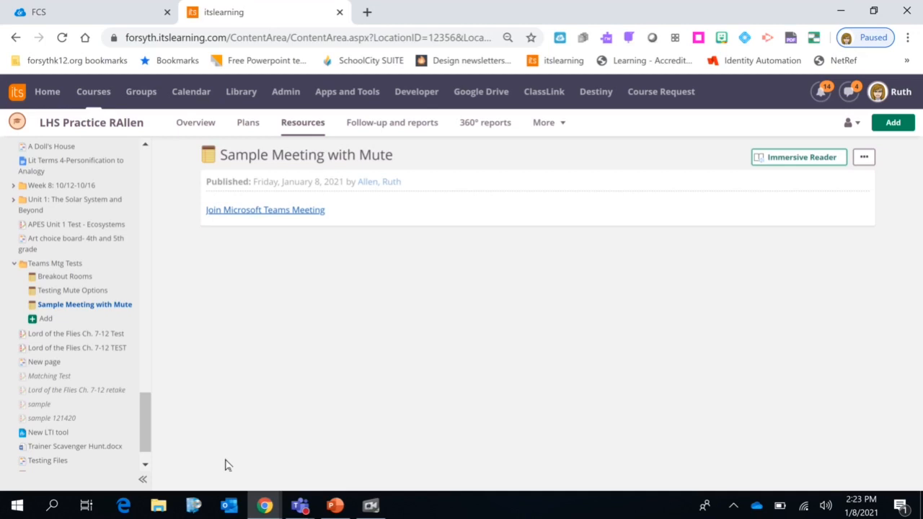
pyautogui.moveTo(369, 505)
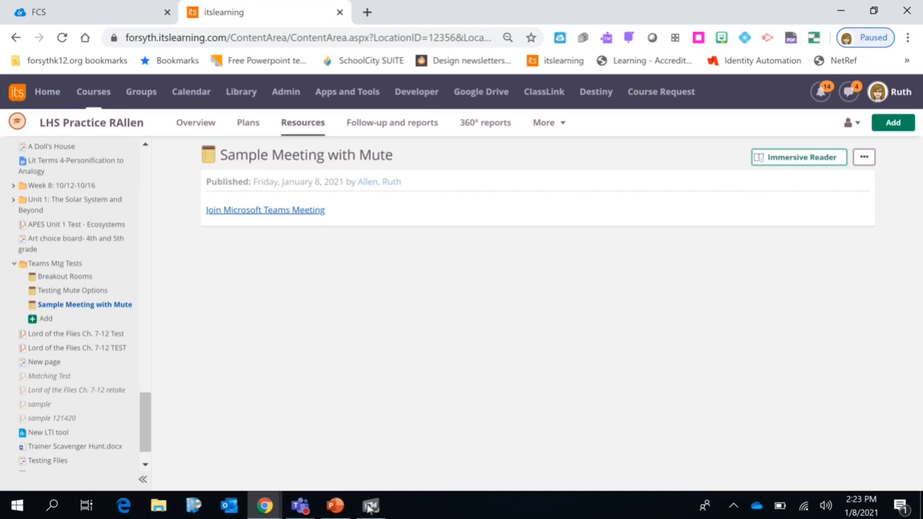
pyautogui.moveTo(800, 364)
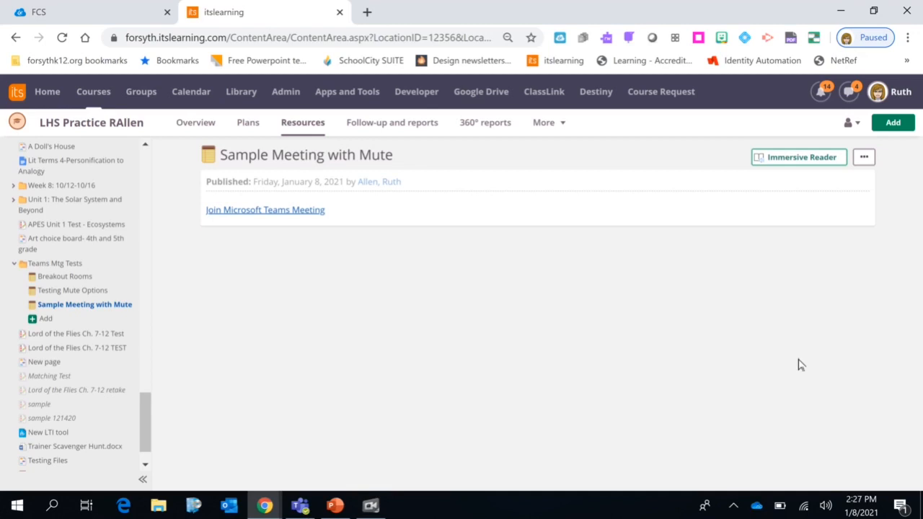
pyautogui.moveTo(283, 217)
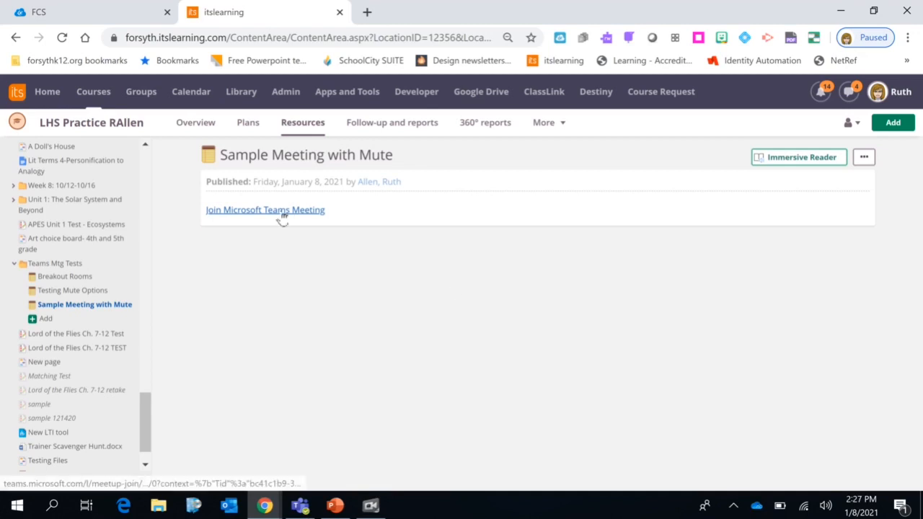
# Step: Follow the Join Microsoft Teams Meeting link and hand it over to the Teams desktop app
pyautogui.click(265, 209)
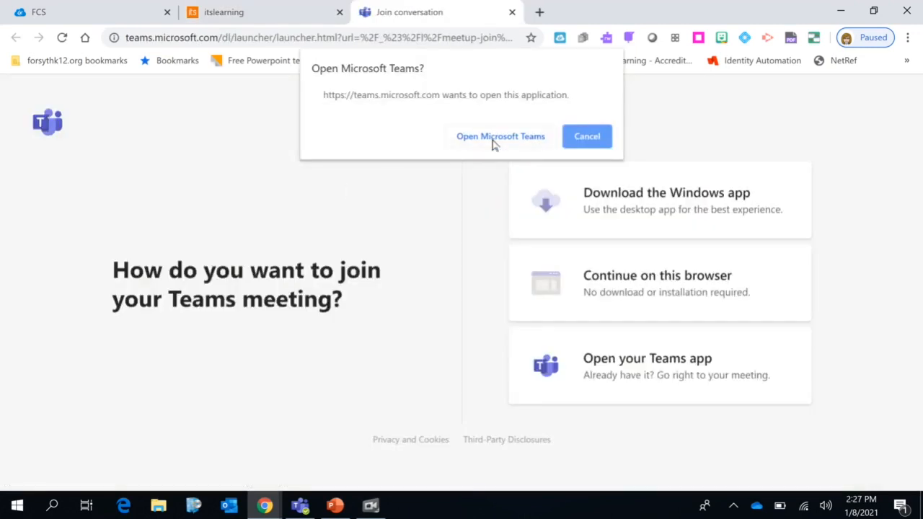
pyautogui.click(500, 135)
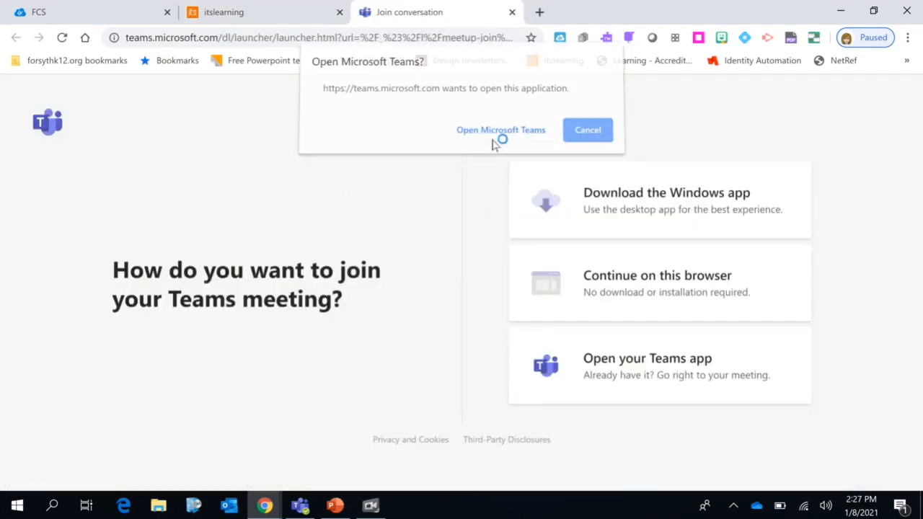
pyautogui.click(500, 130)
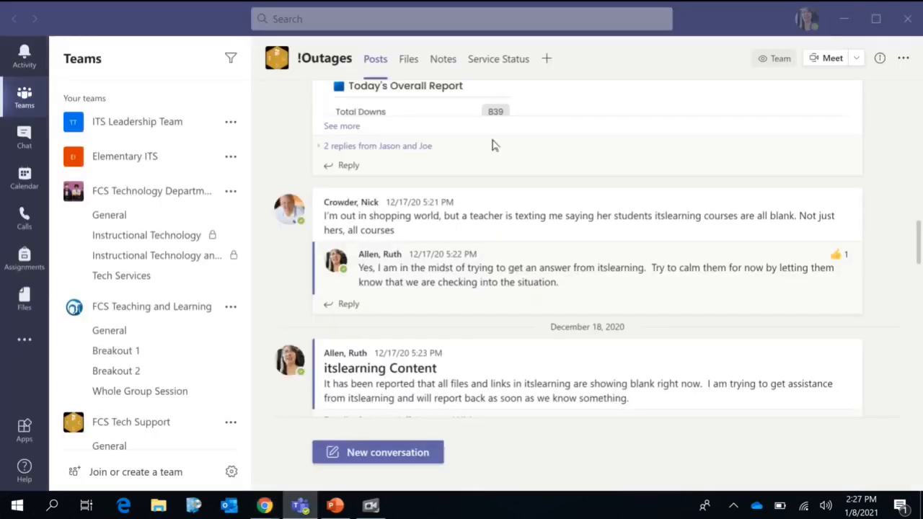
# Step: Turn the microphone off on the pre-join screen and join the meeting
pyautogui.click(825, 58)
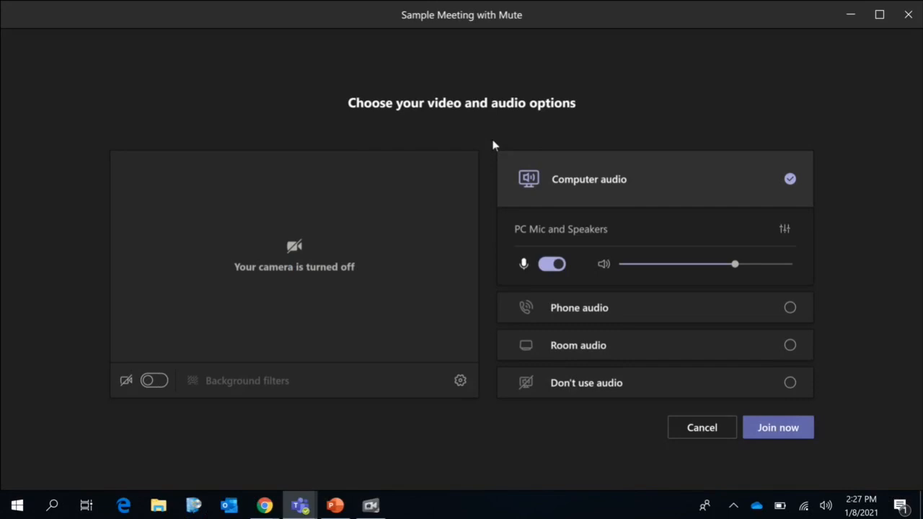
pyautogui.moveTo(666, 343)
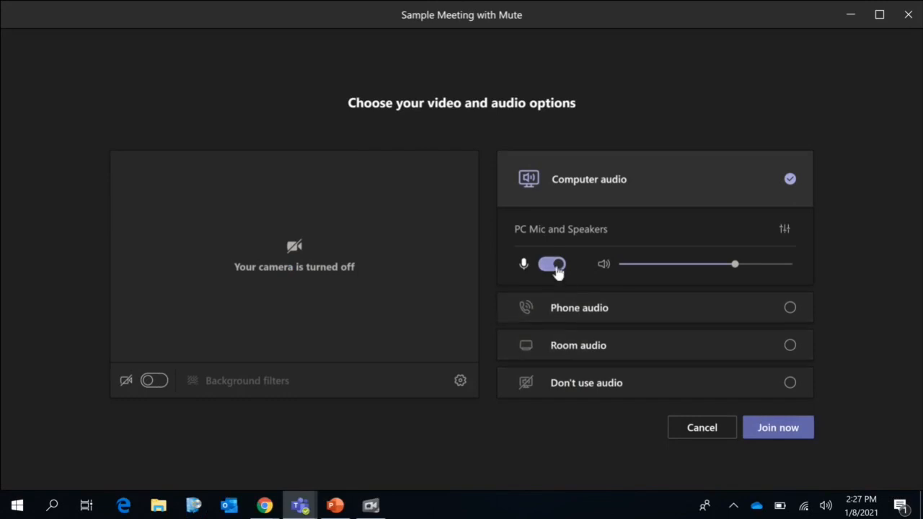
pyautogui.click(551, 264)
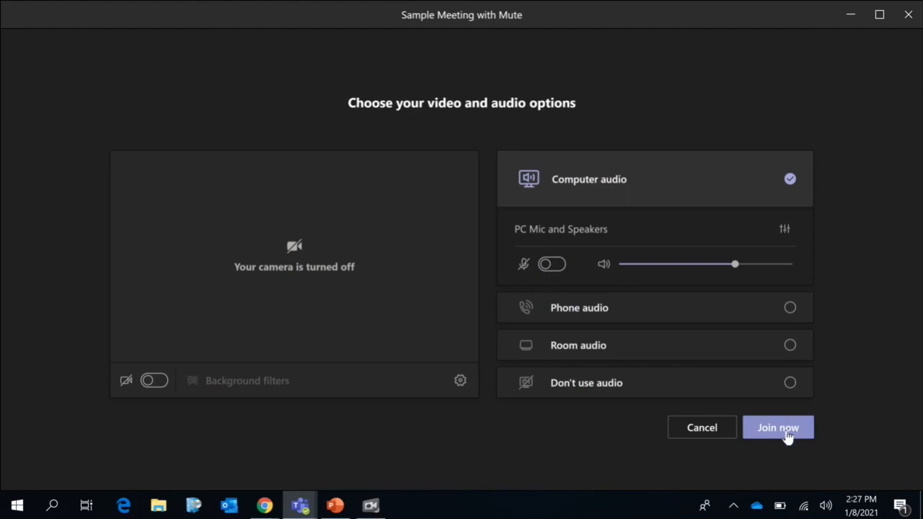
pyautogui.click(778, 427)
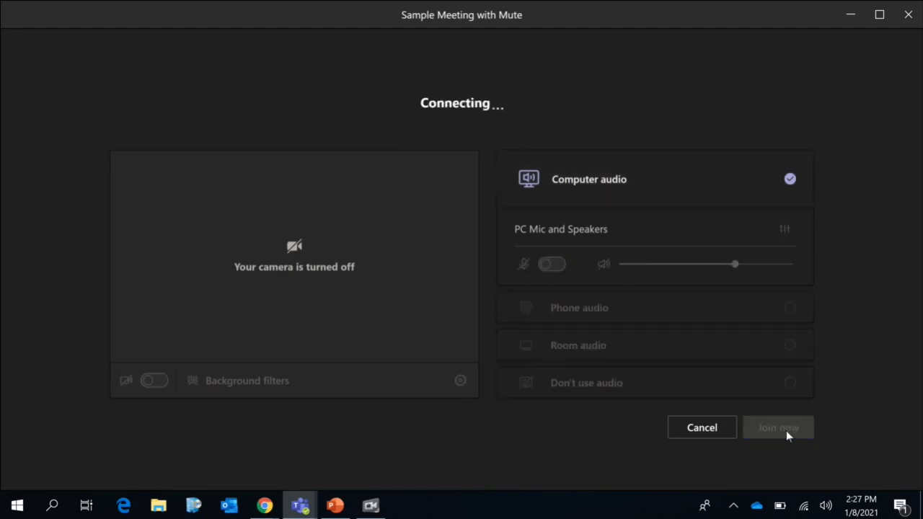
pyautogui.click(779, 427)
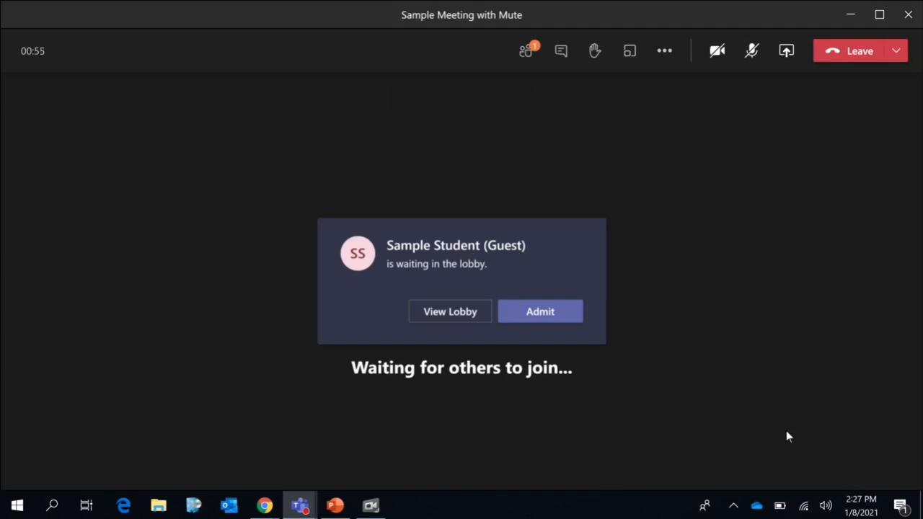
# Step: Admit Sample Student (Guest) from the lobby and show the participants list
pyautogui.click(539, 311)
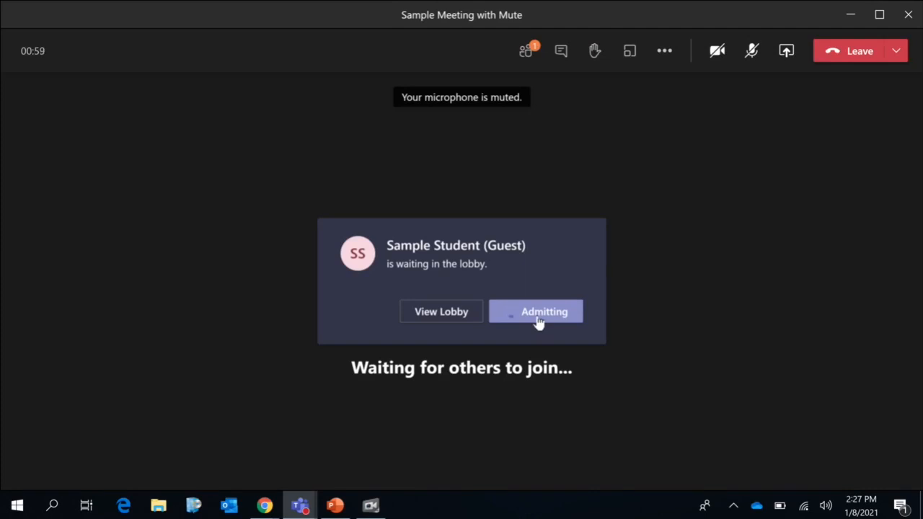
pyautogui.click(535, 311)
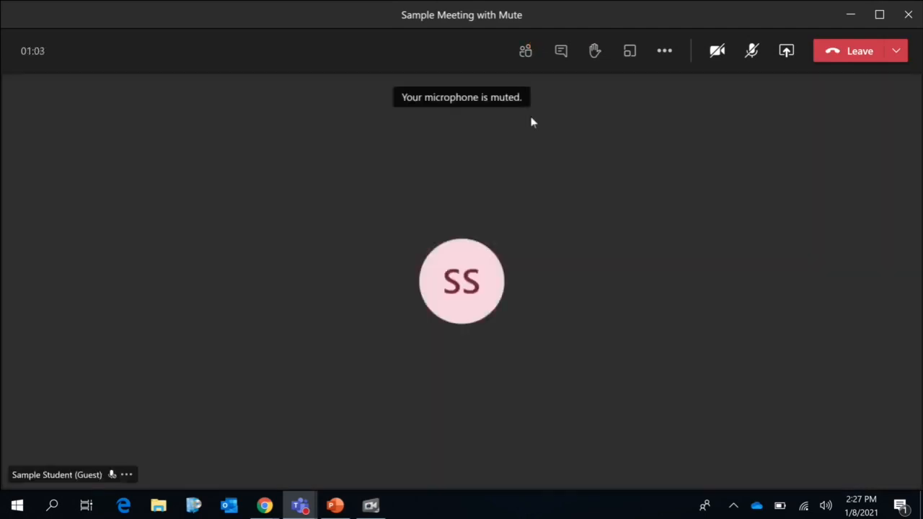
pyautogui.click(525, 51)
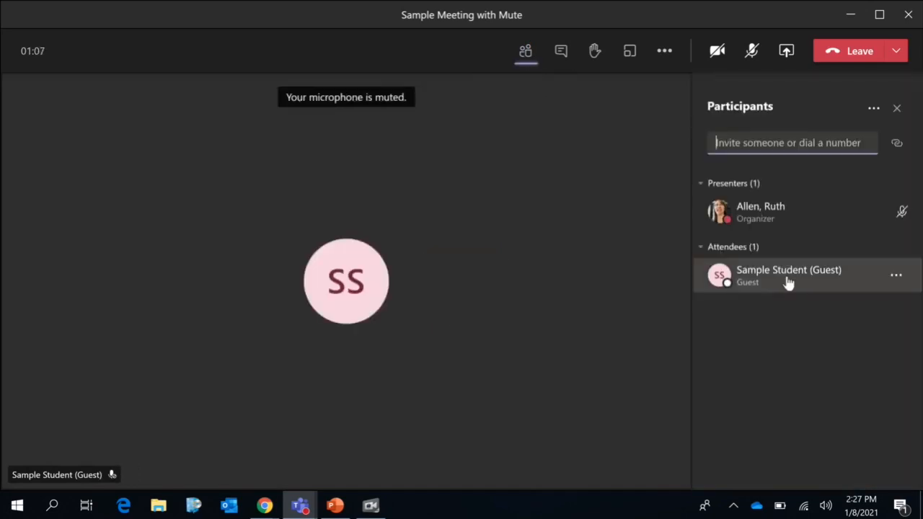
pyautogui.moveTo(912, 265)
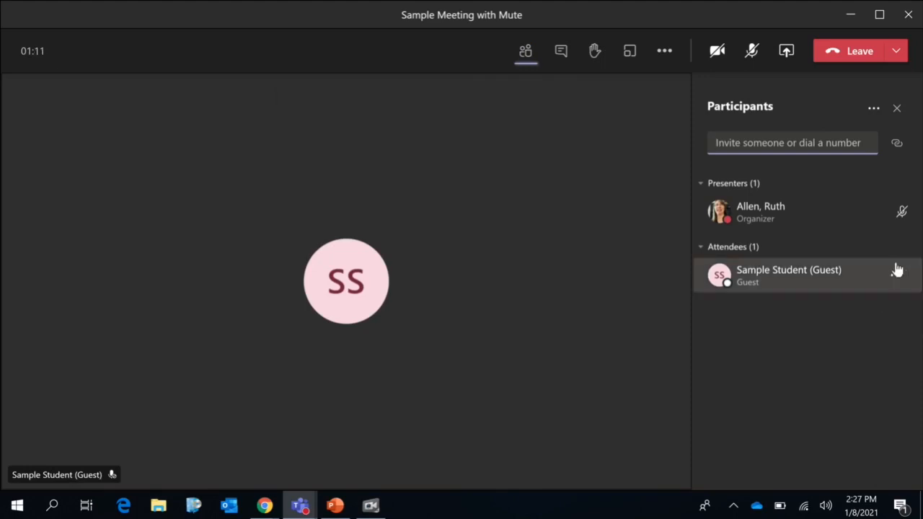
pyautogui.click(897, 274)
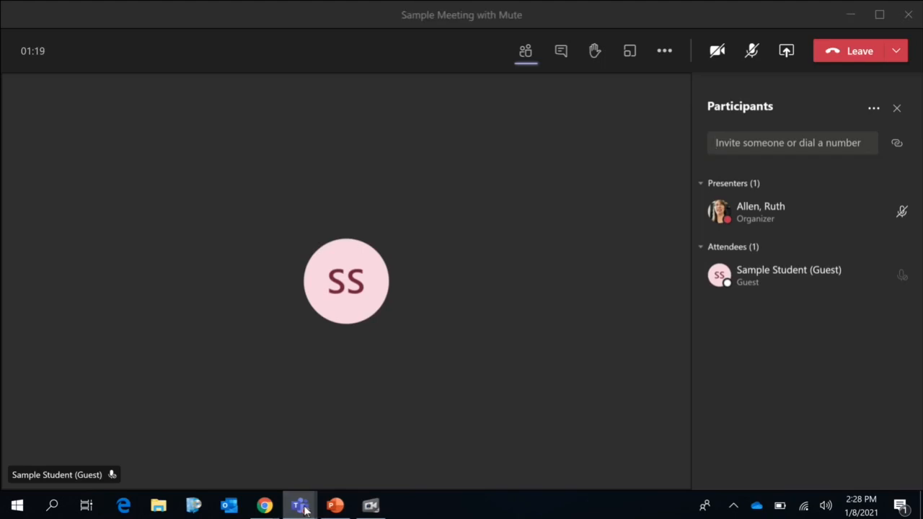
pyautogui.moveTo(265, 505)
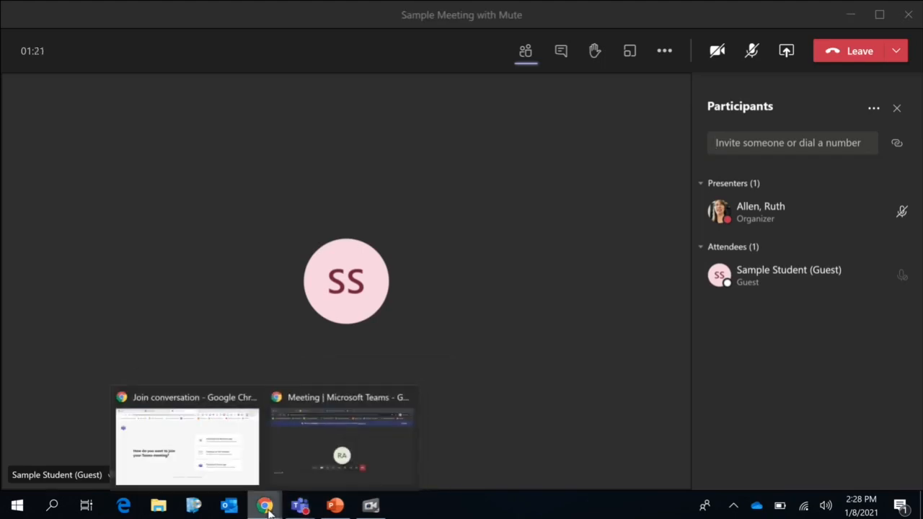
# Step: In the student's browser meeting, dismiss the restrictions notice and raise a hand to ask to speak
pyautogui.click(343, 439)
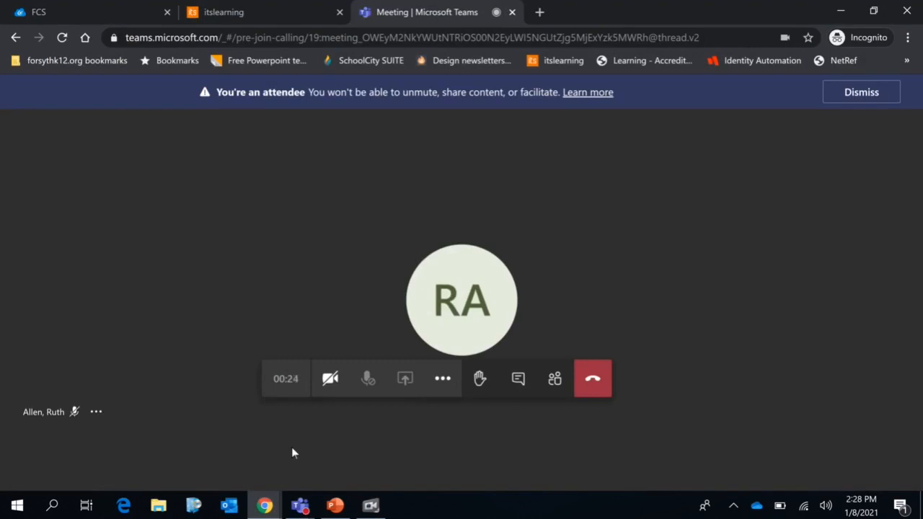
pyautogui.click(861, 92)
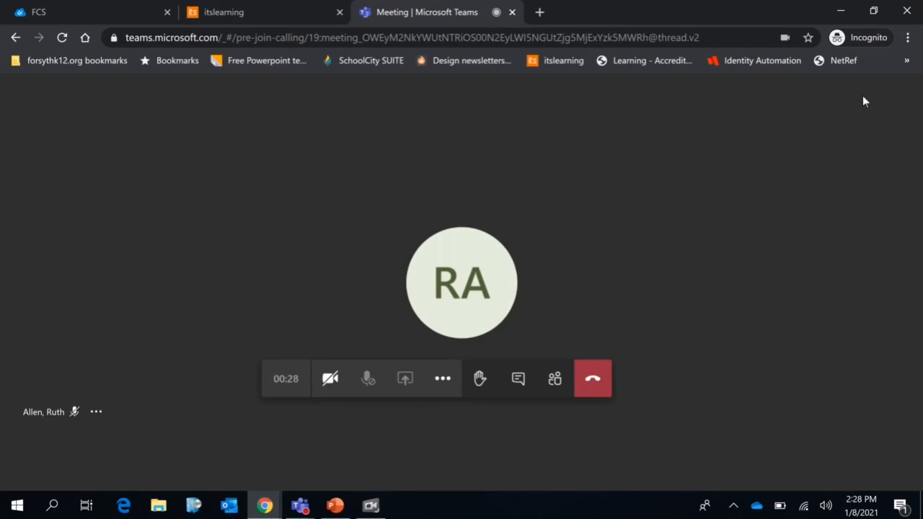
pyautogui.moveTo(363, 417)
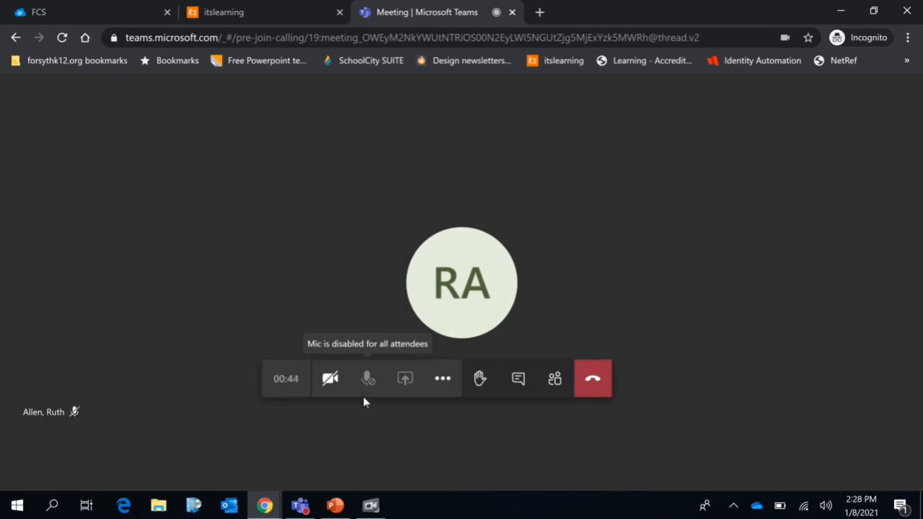
pyautogui.moveTo(488, 411)
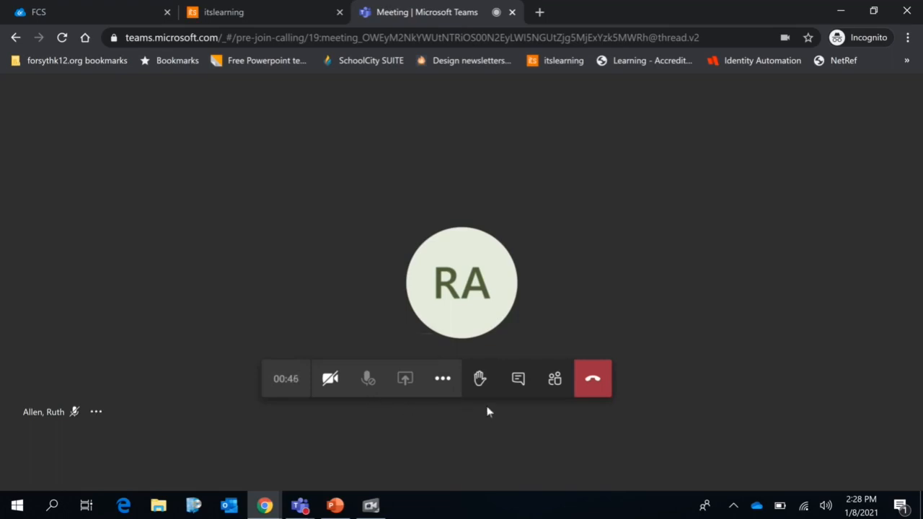
pyautogui.click(478, 378)
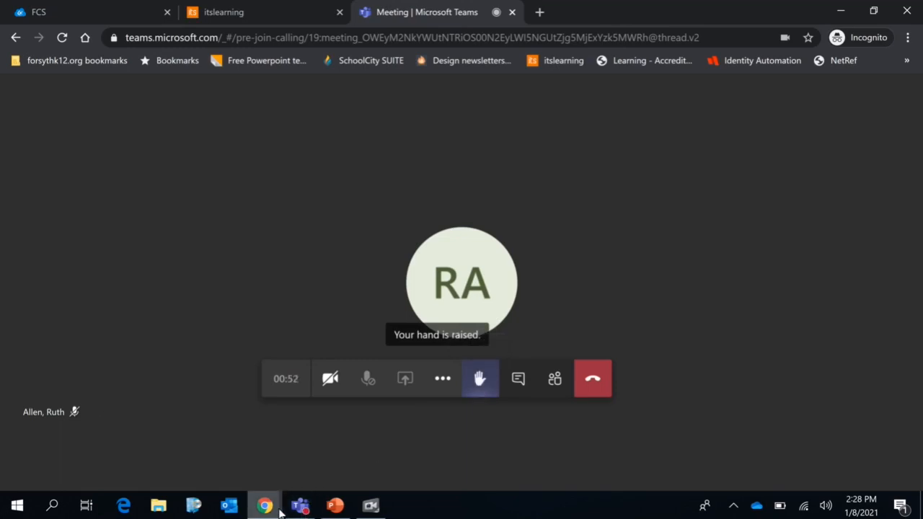
pyautogui.moveTo(299, 505)
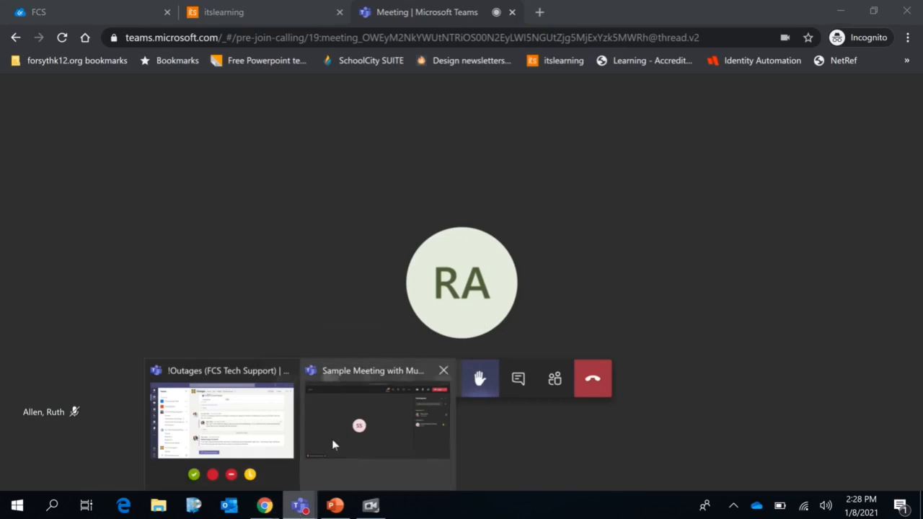
# Step: From the organizer's participants panel, choose Allow to unmute for the guest student
pyautogui.click(375, 421)
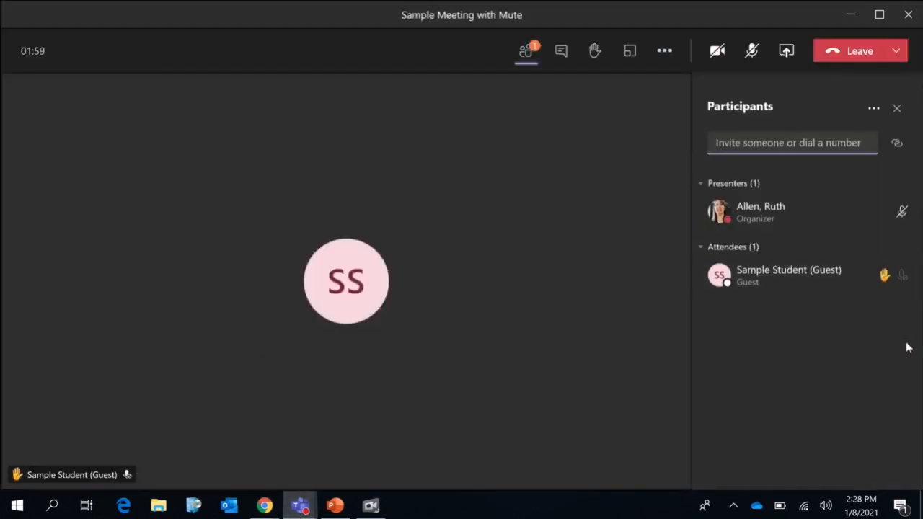
pyautogui.moveTo(525, 50)
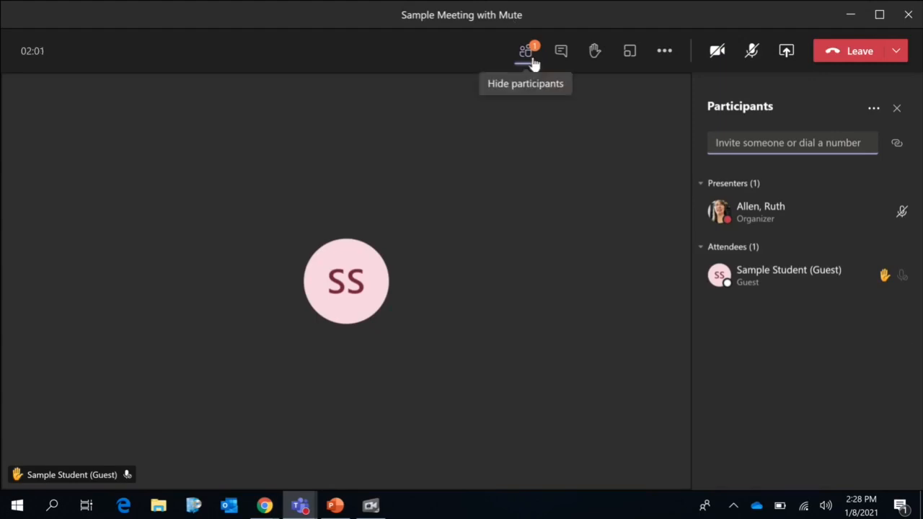
pyautogui.moveTo(837, 282)
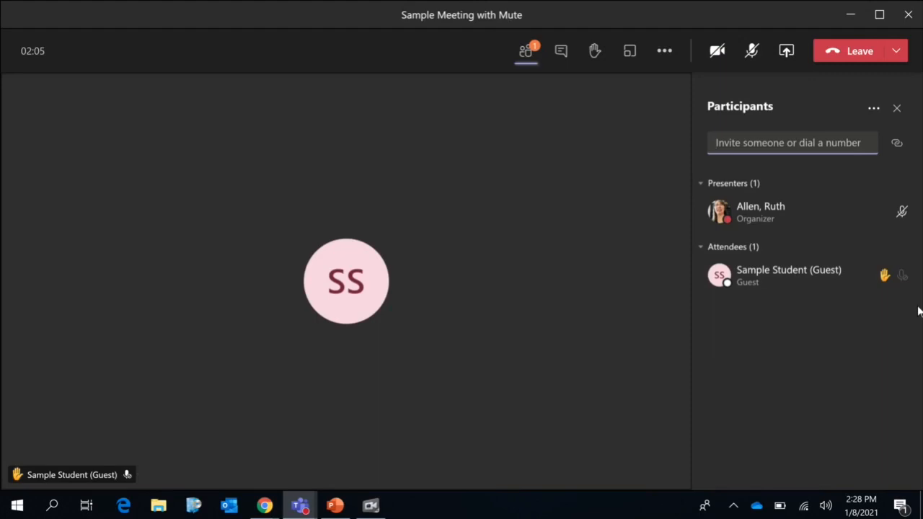
pyautogui.moveTo(900, 277)
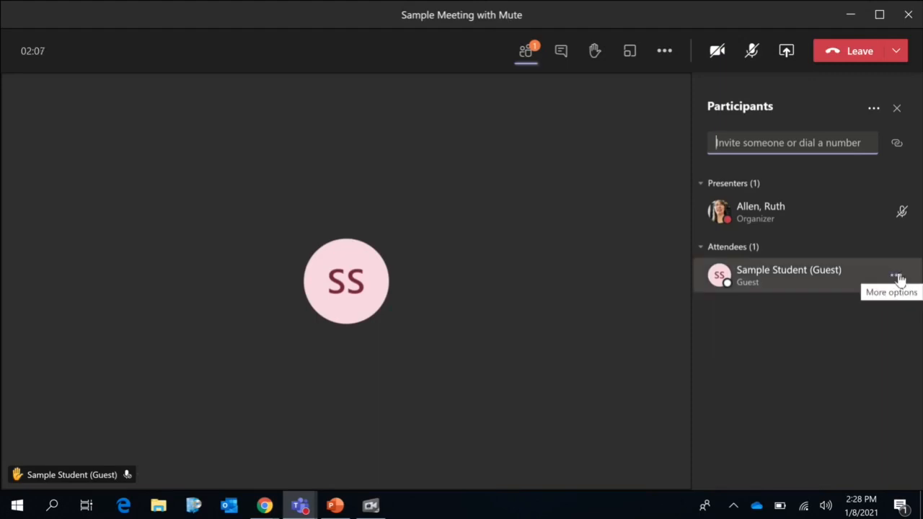
pyautogui.click(897, 279)
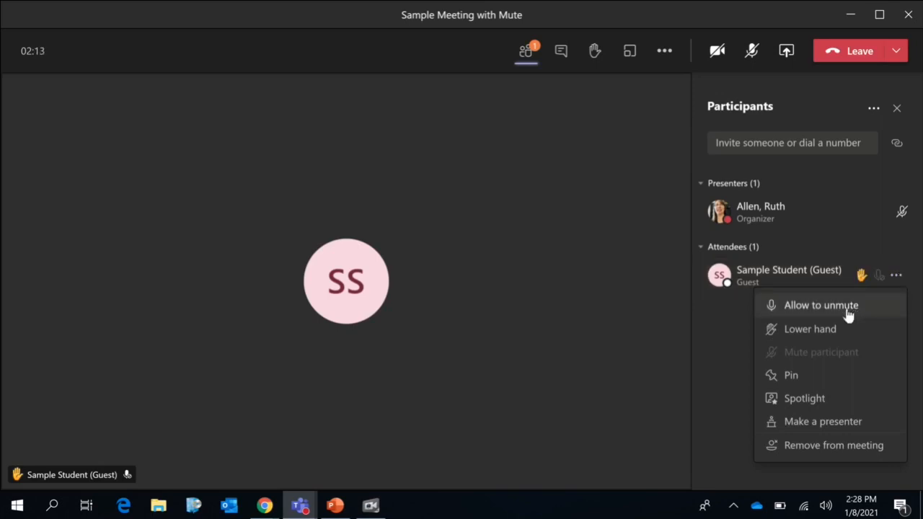
pyautogui.click(820, 306)
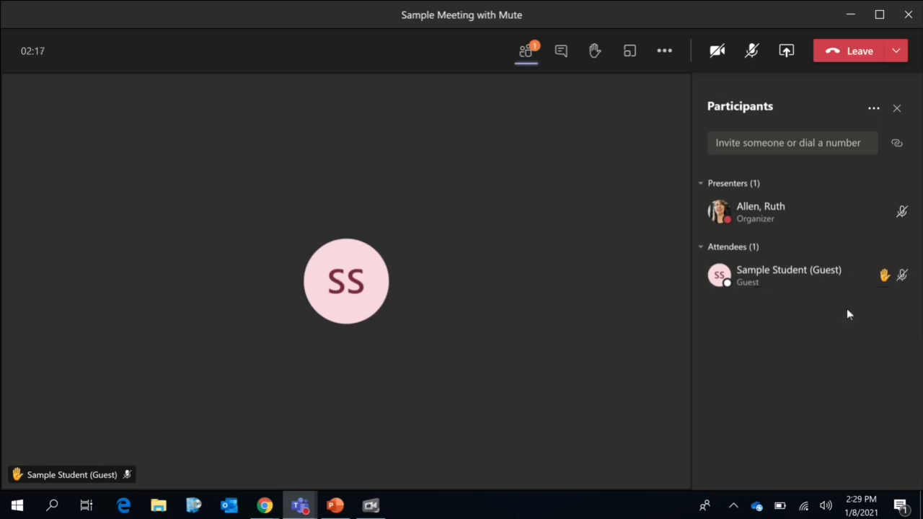
pyautogui.moveTo(881, 309)
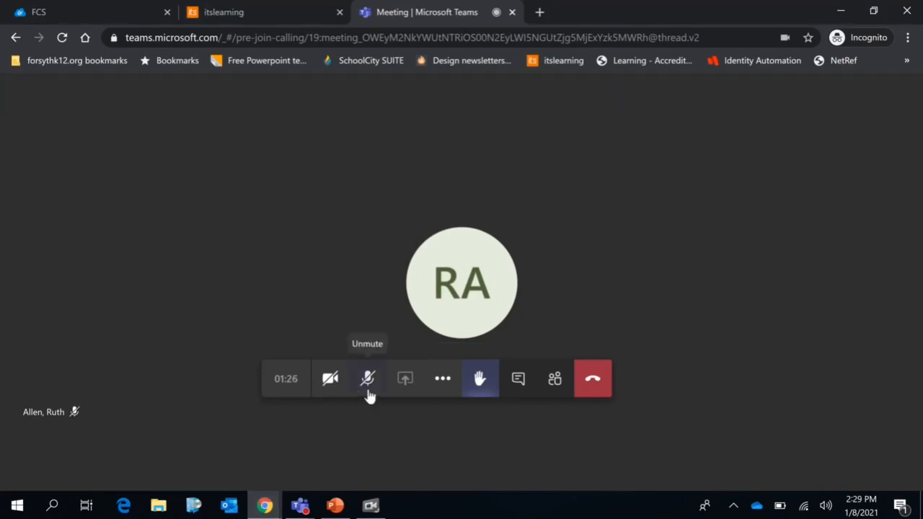
# Step: In the student's browser meeting, unmute the microphone and then mute it again
pyautogui.click(366, 378)
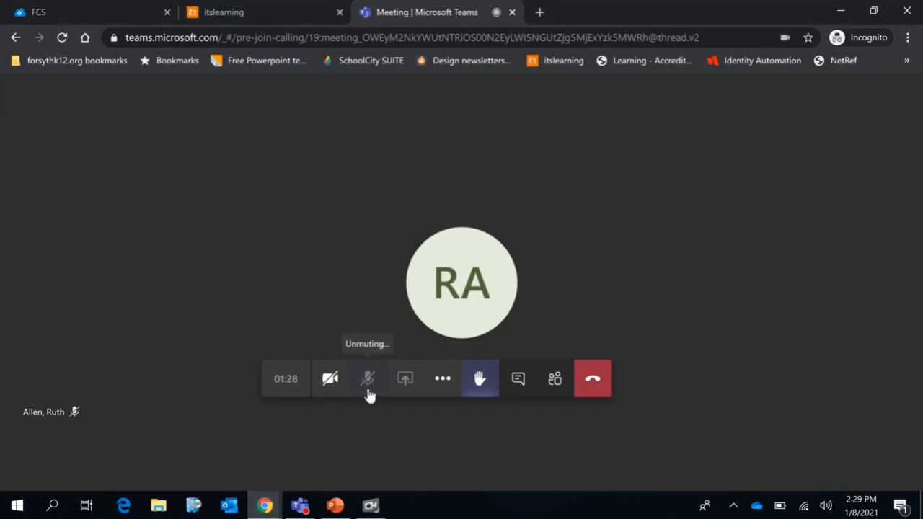
pyautogui.click(368, 378)
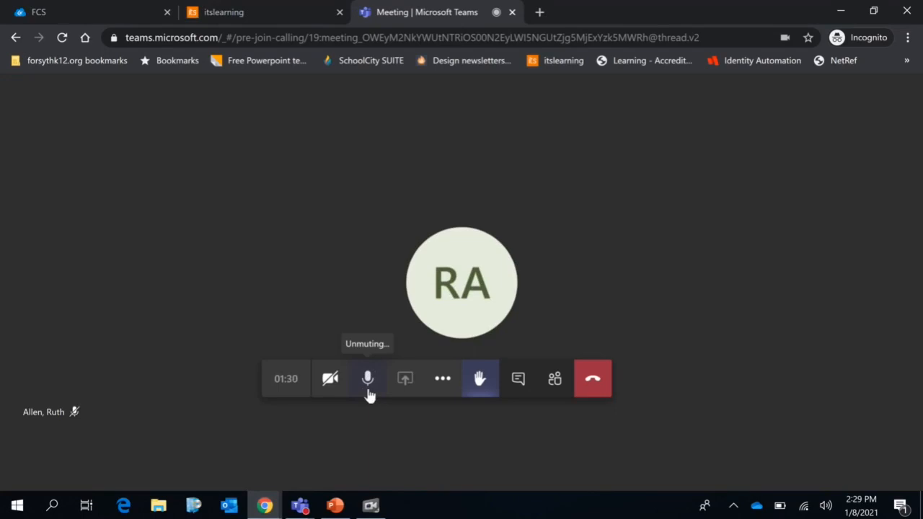
pyautogui.click(366, 378)
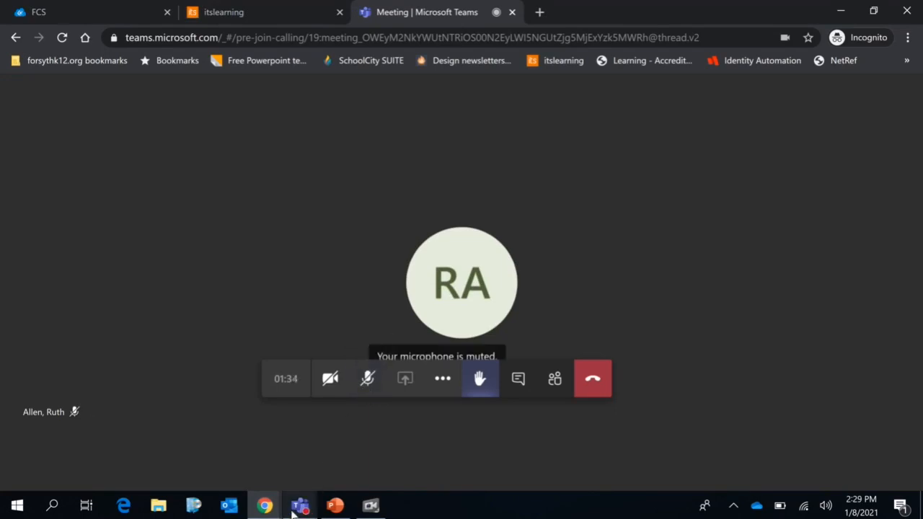
pyautogui.moveTo(300, 505)
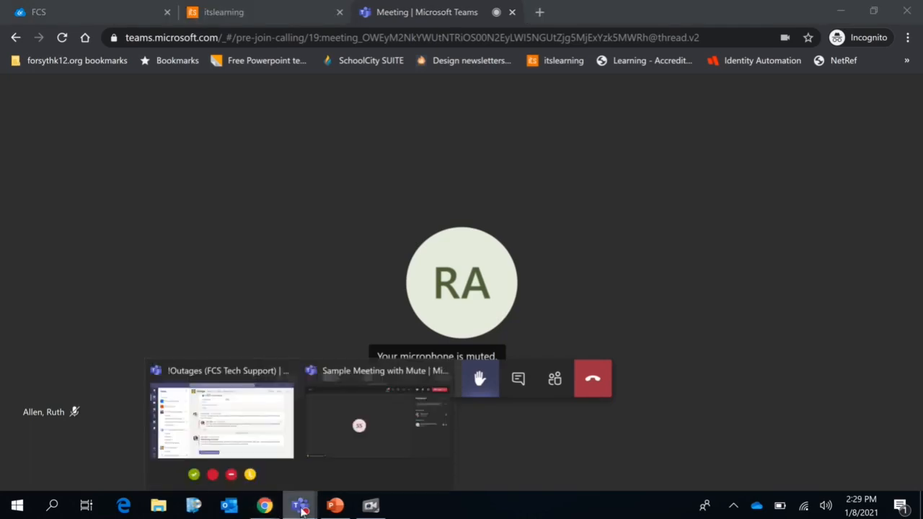
# Step: Set the guest student to 'Don't allow to unmute' and dismiss the mic-disabled banner in the browser view
pyautogui.click(359, 426)
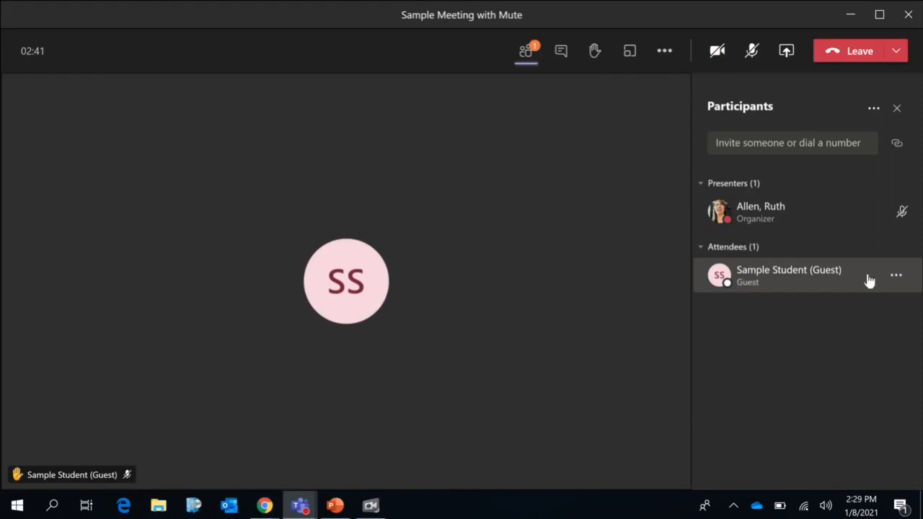
pyautogui.moveTo(883, 282)
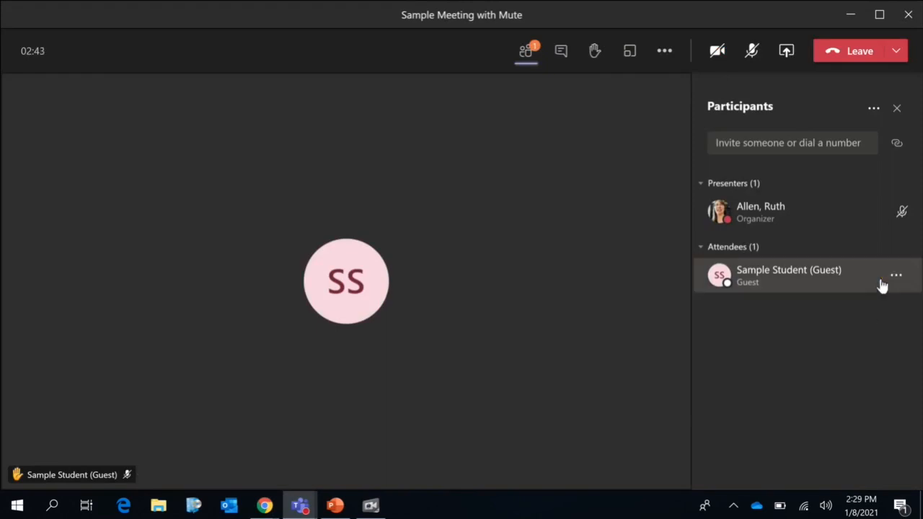
pyautogui.moveTo(897, 275)
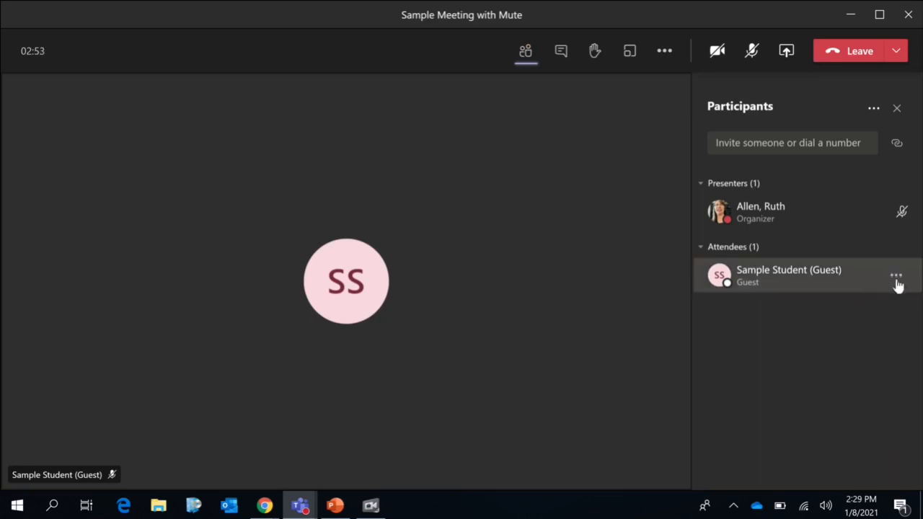
pyautogui.click(896, 275)
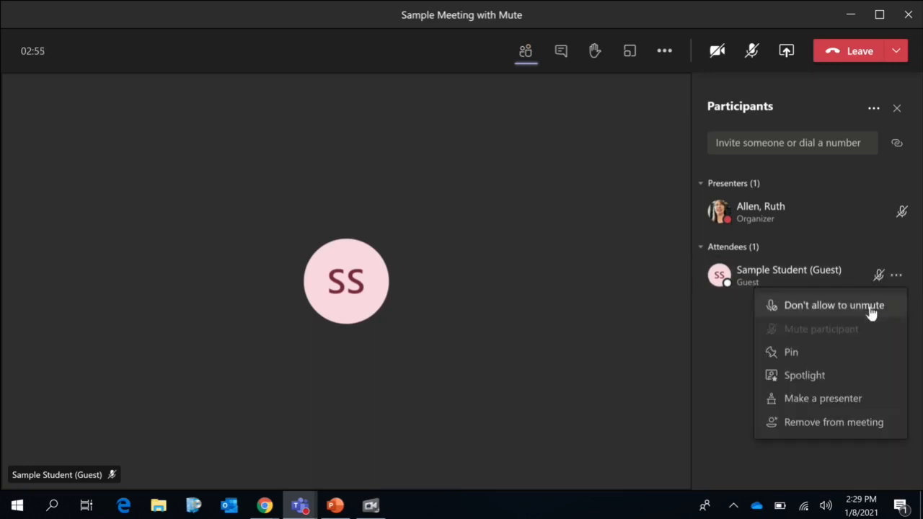
pyautogui.click(834, 304)
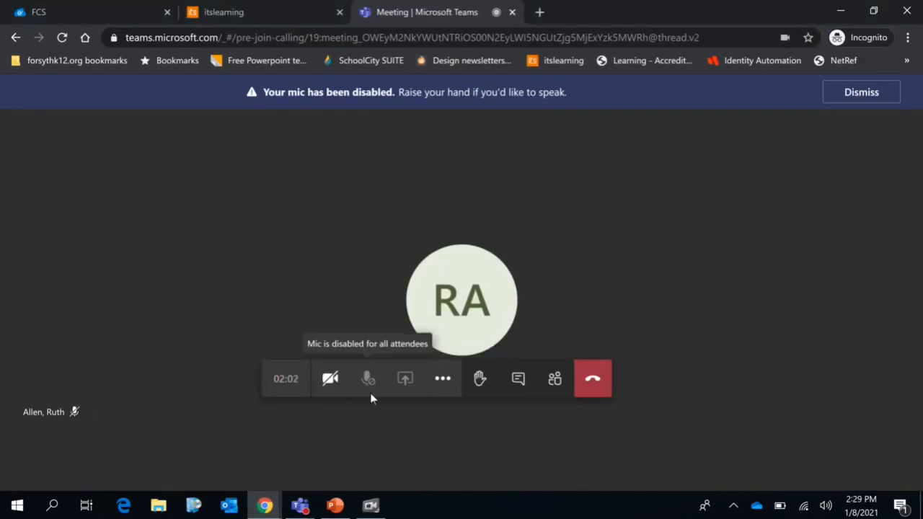
pyautogui.click(861, 93)
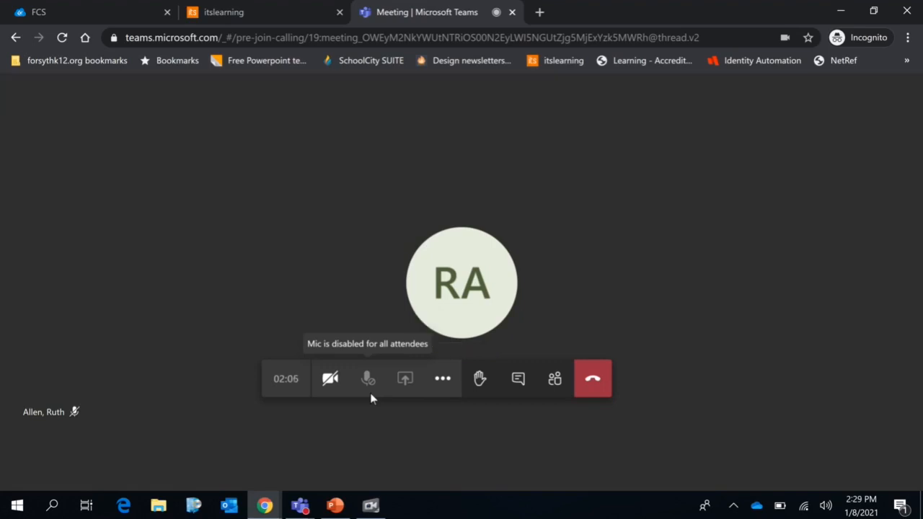